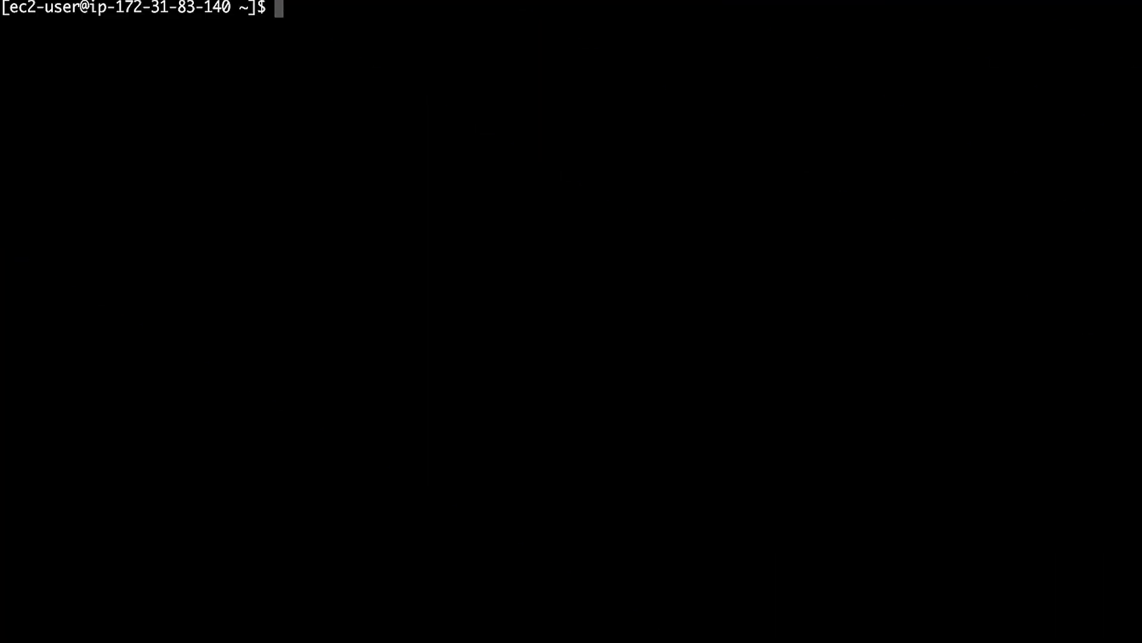
Describe the aws-node and kube-proxy daemonsets in the kube-system namespace.
text(kubectl describe daemonset aws-node -n kube-system)
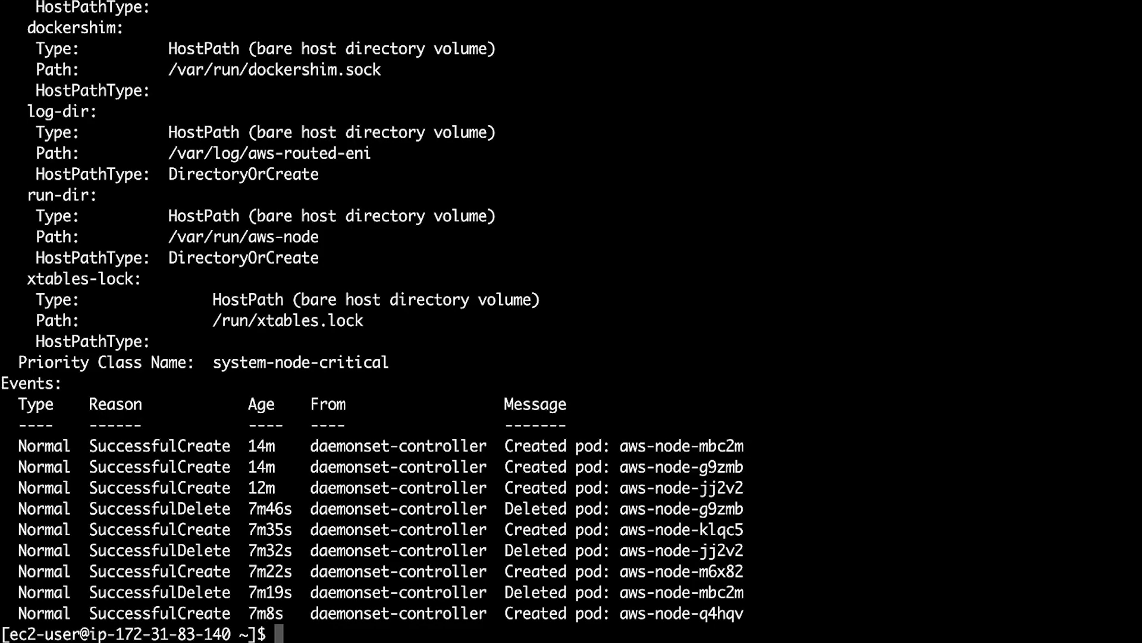
text(kubectl describe daemonset kube-proxy -n kube-system)
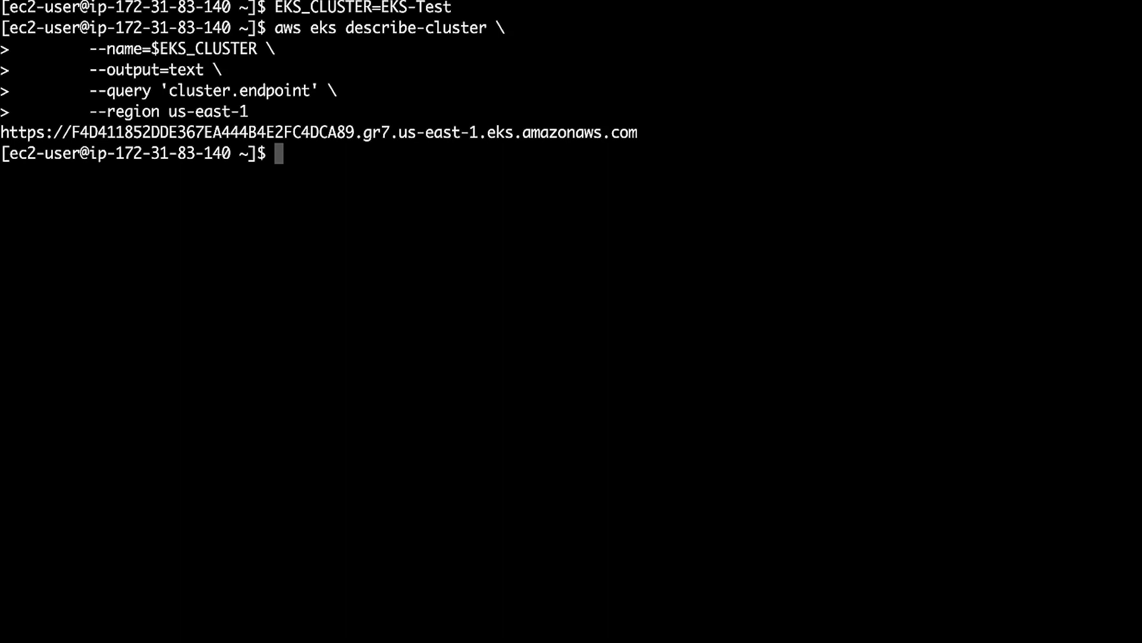
SSH into node 54.161.124.115 with demo.cer, install nc, and test the cluster endpoint on 443.
text(ssh -i demo.cer ec2-user@54.161.124.115)
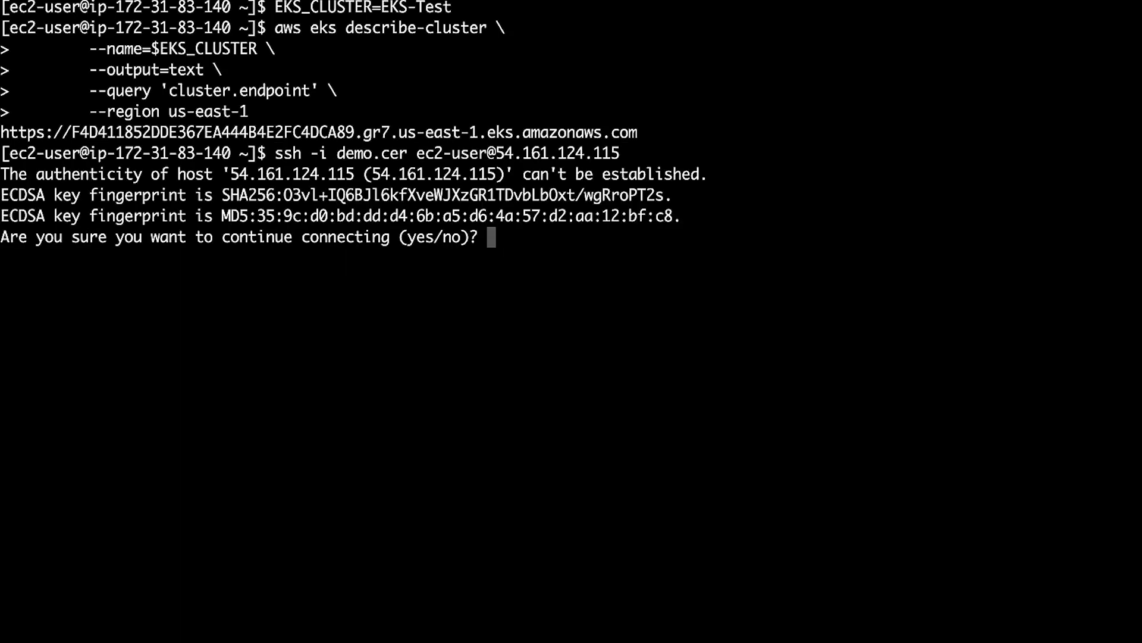
text(yes)
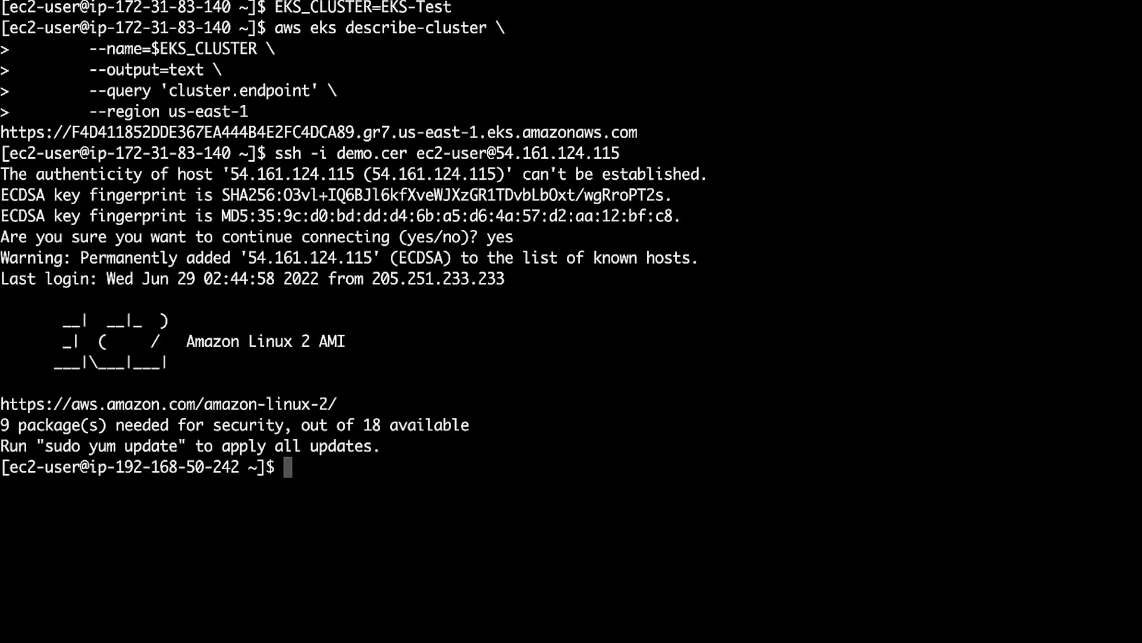
text(sudo yum install nc -y)
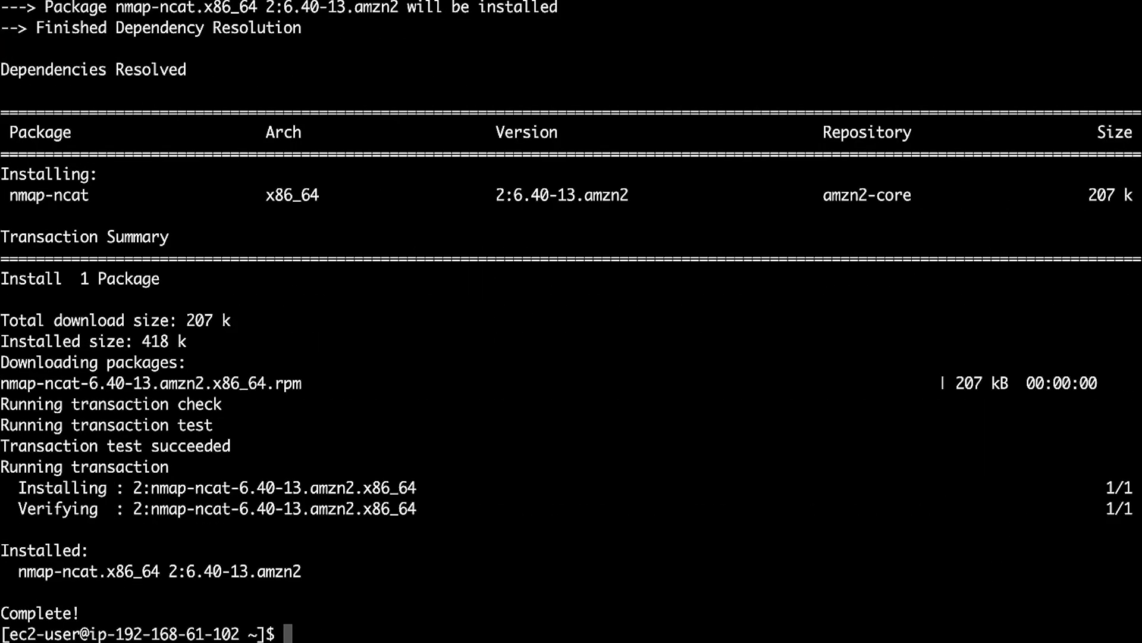
text(nc -vz F4D411852DDE367EA444B4E2FC4DCA89.gr7.us-east-1.eks.amazonaws.com 443)
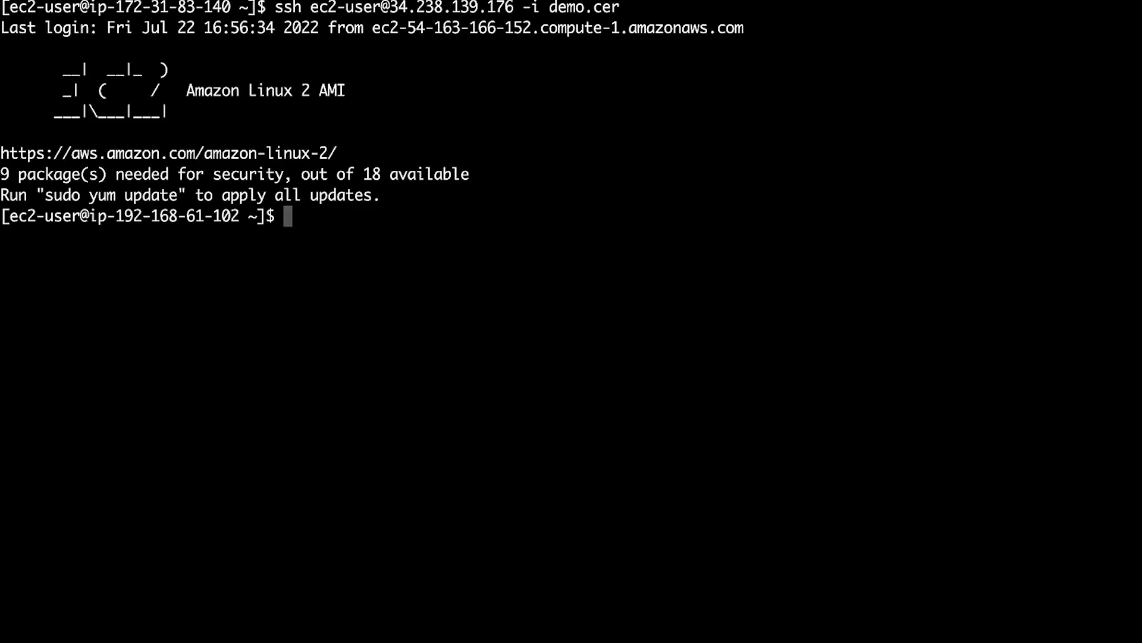
Check and restart kubelet, then save its journal to kubelet.log.
text(sudo systemctl status kubelet)
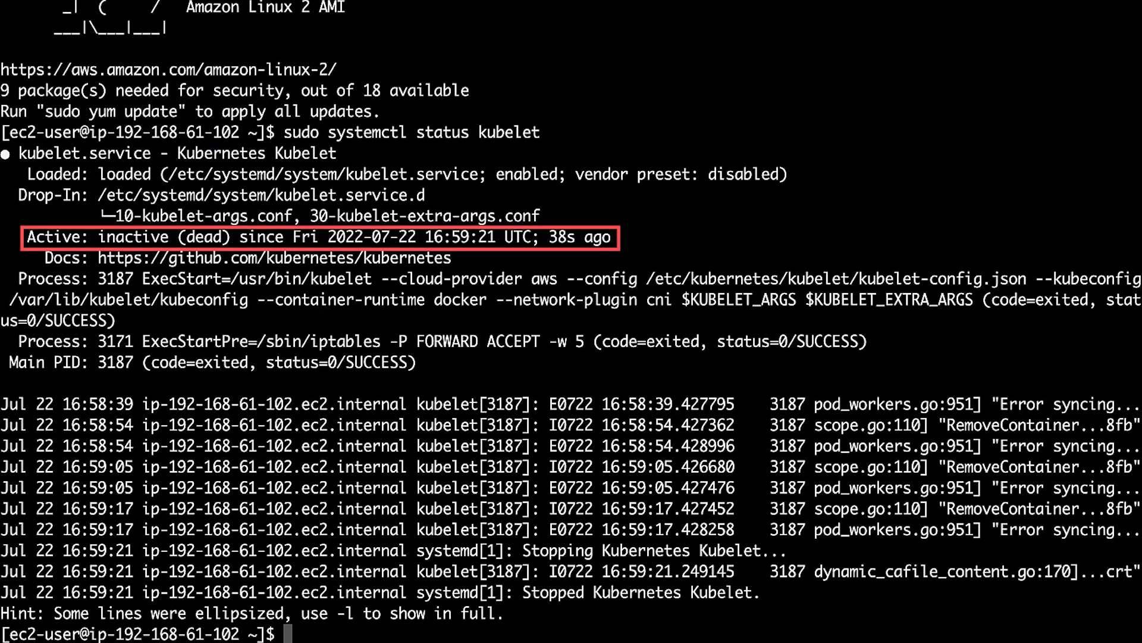
text(sudo systemctl restart kubelet)
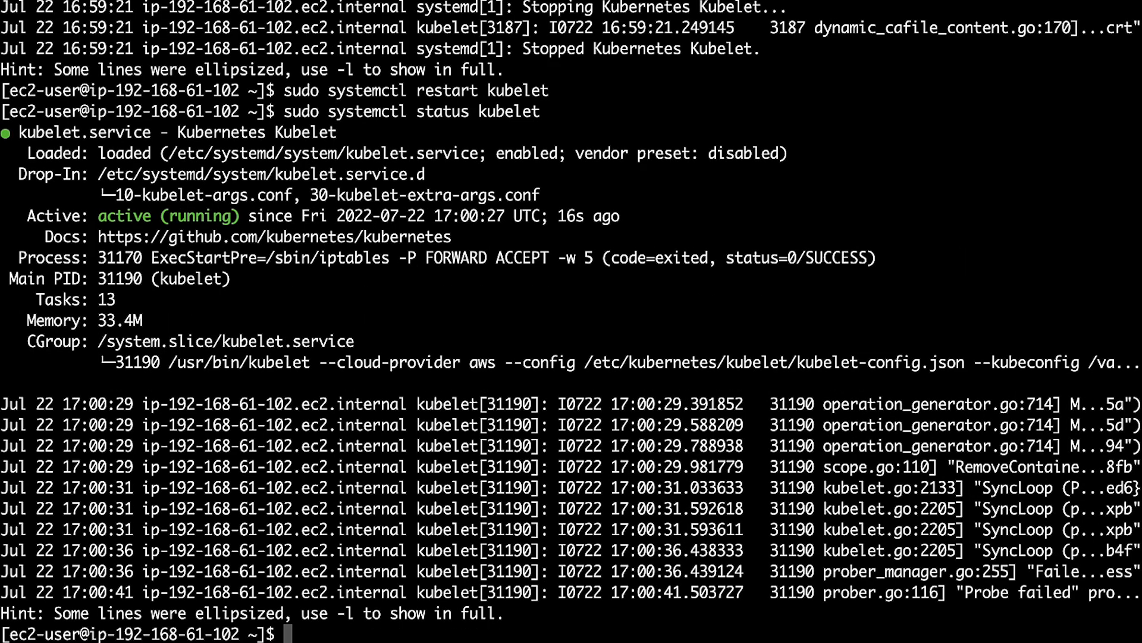
text(journalctl -u kubelet > kubelet.log)
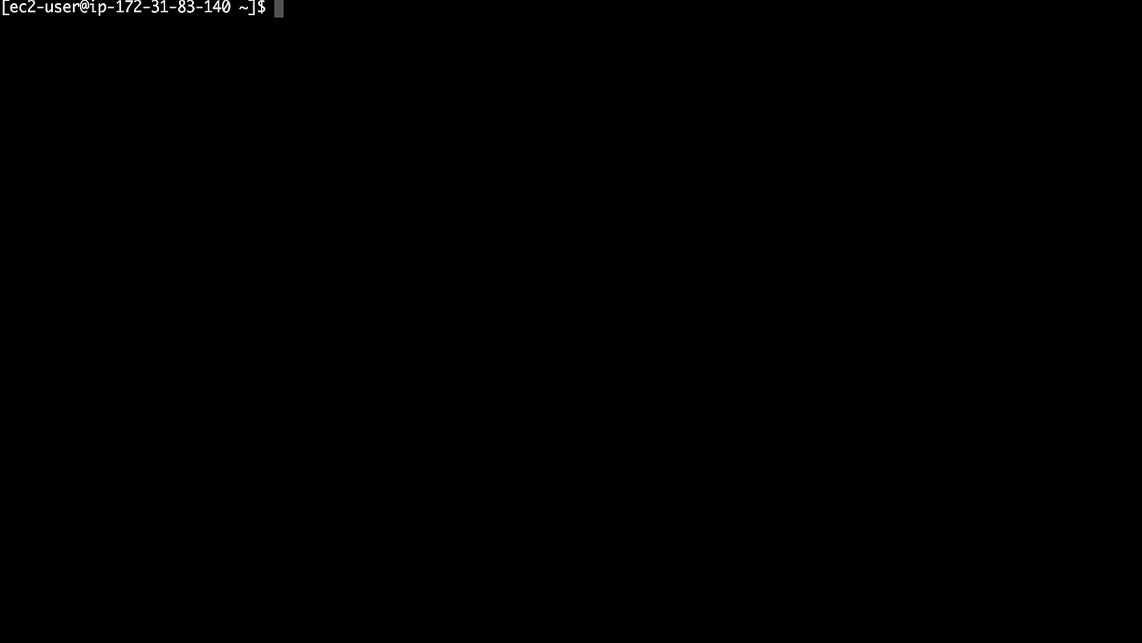
SSH to 34.238.139.176 with demo.cer and test ec2.us-east-1.amazonaws.com on port 443.
text(ssh ec2-user@34.238.139.176 -i demo.cer)
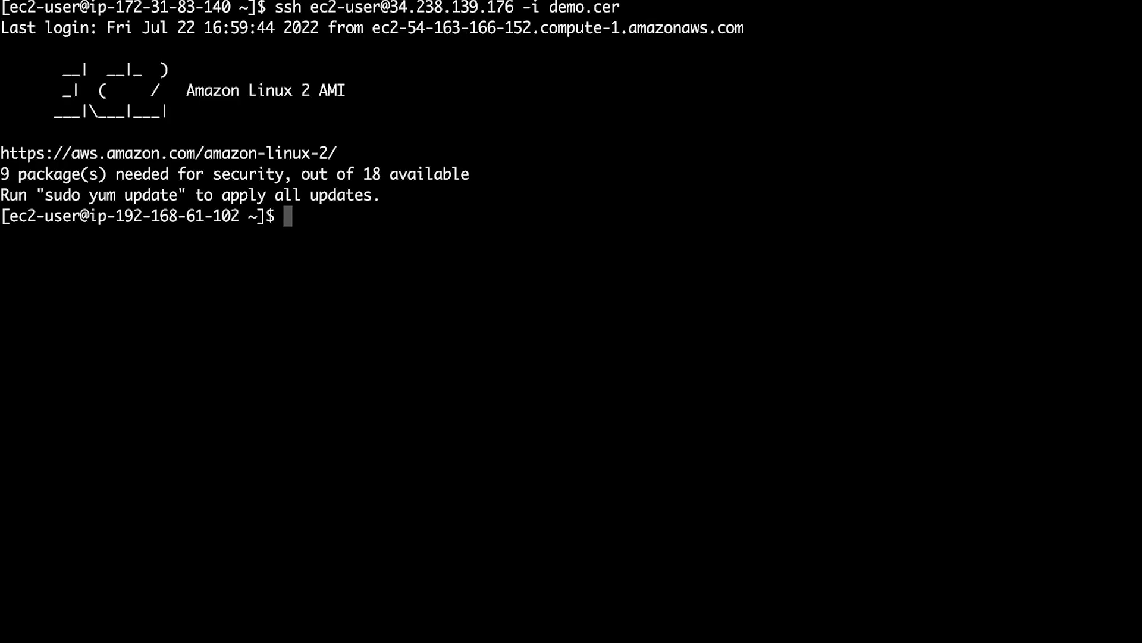
text(nc -vz ec2.us-east-1.amazonaws.com 443)
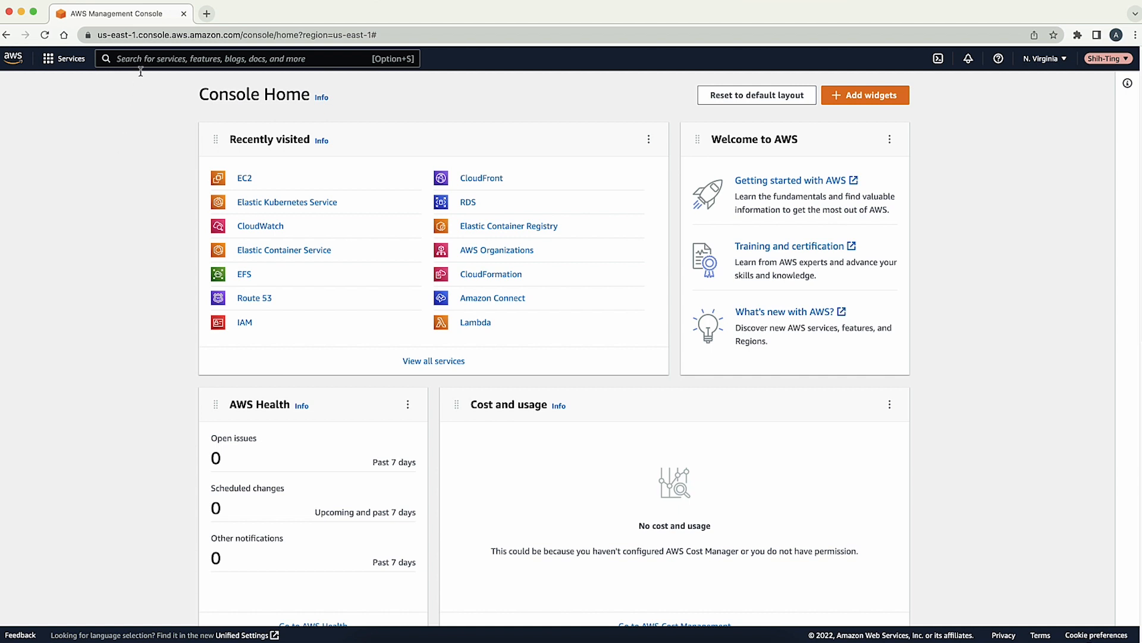
Show the Security details of EC2 instance i-01ab2a7c5c4dffc8d, the node at 34.238.139.176.
text(ec2)
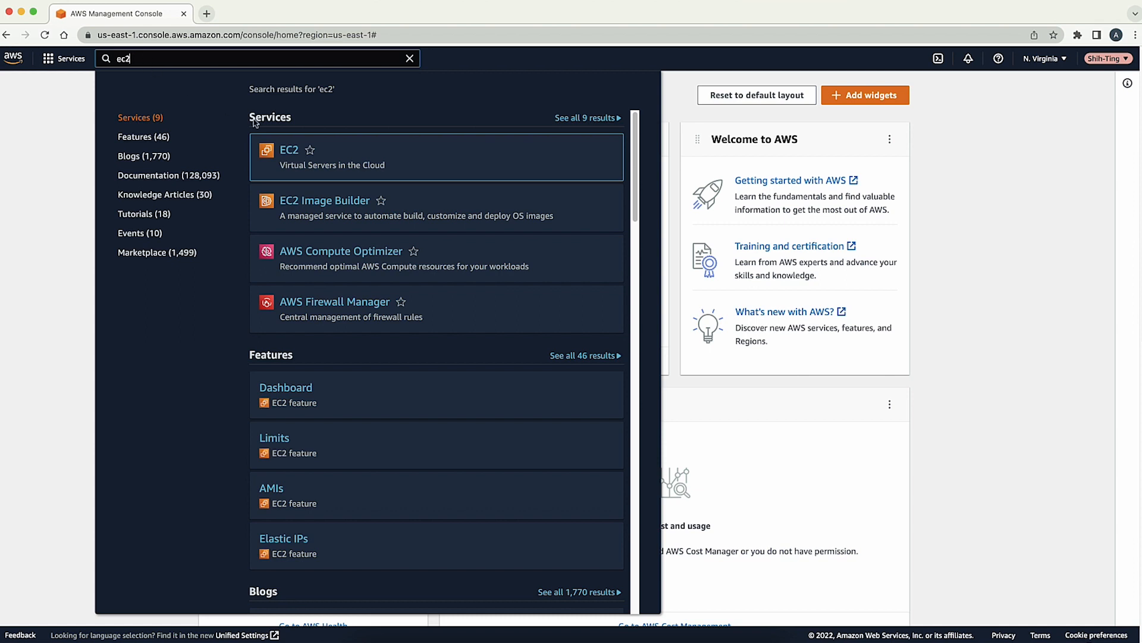
click(289, 150)
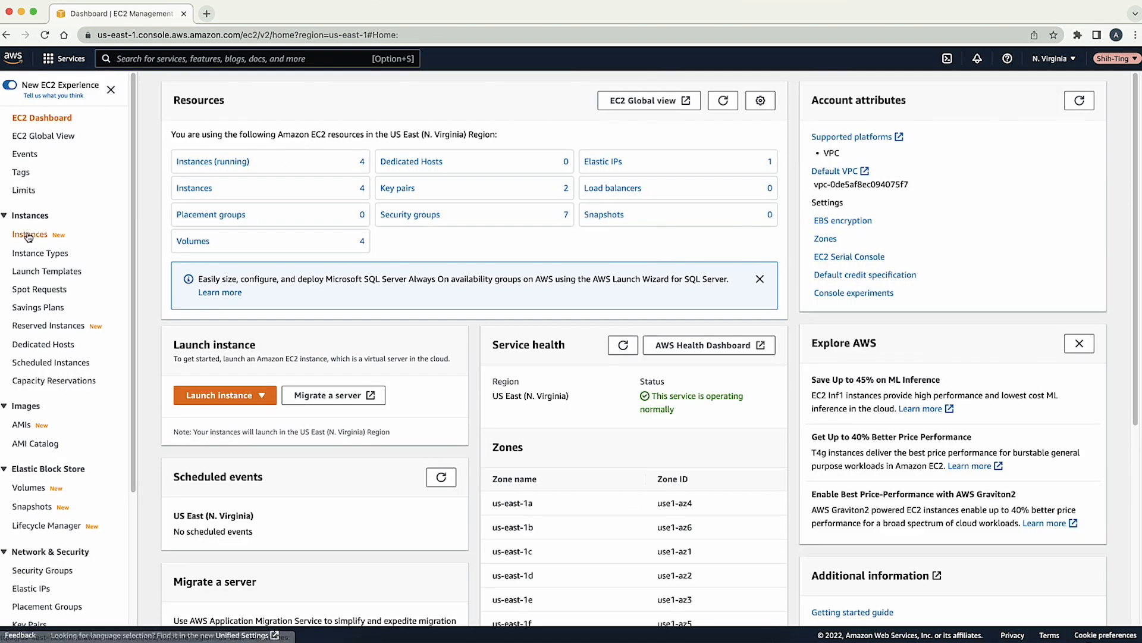
click(30, 235)
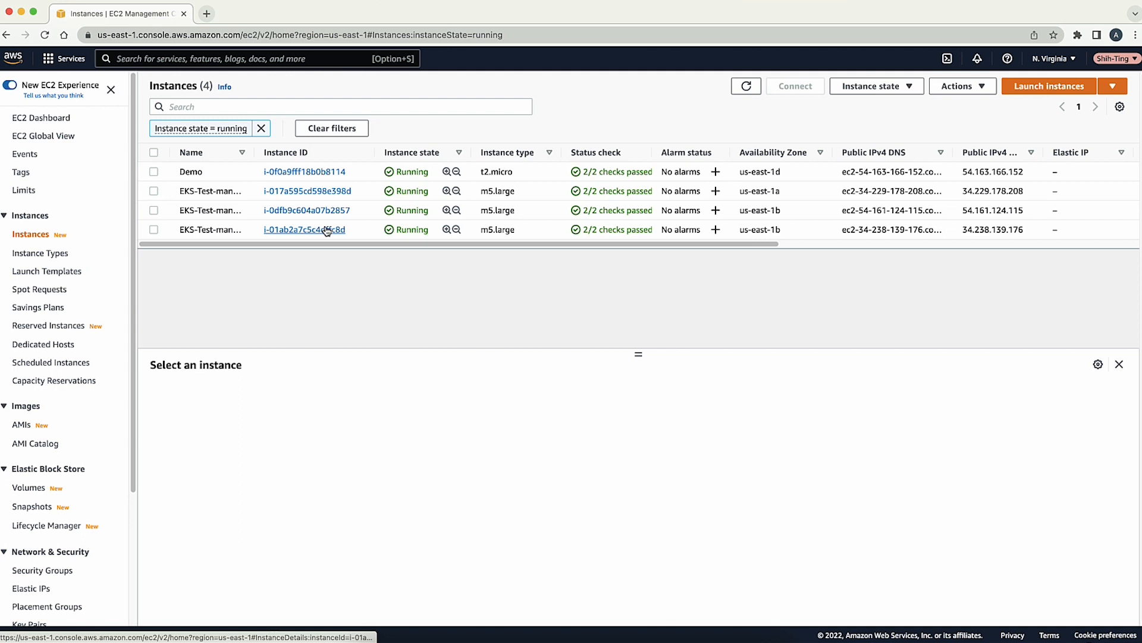
click(304, 229)
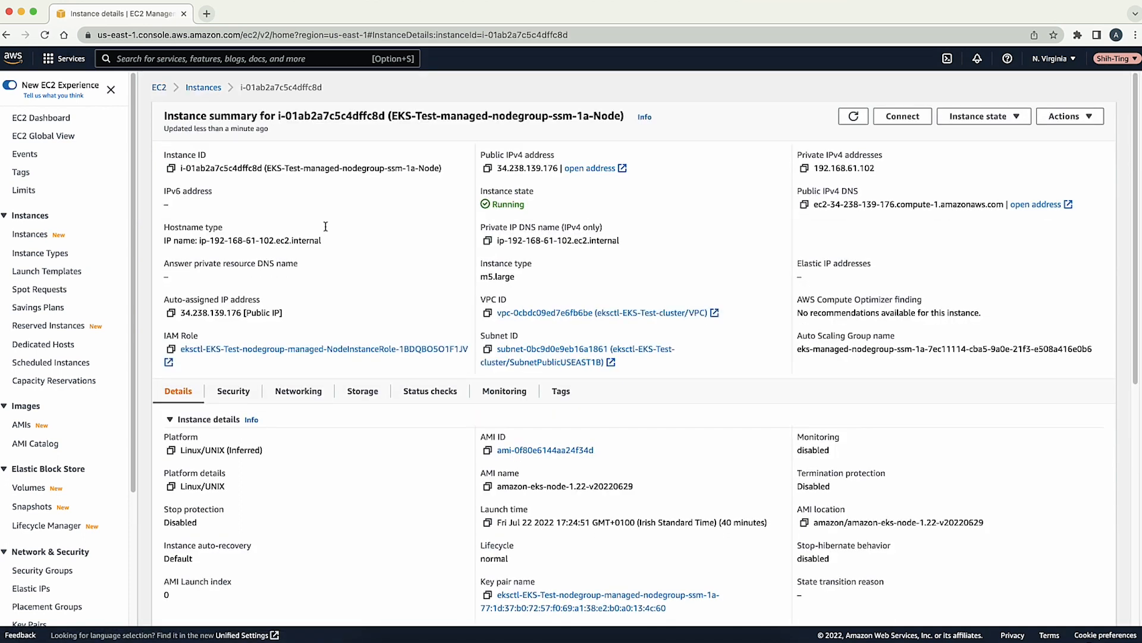
click(234, 391)
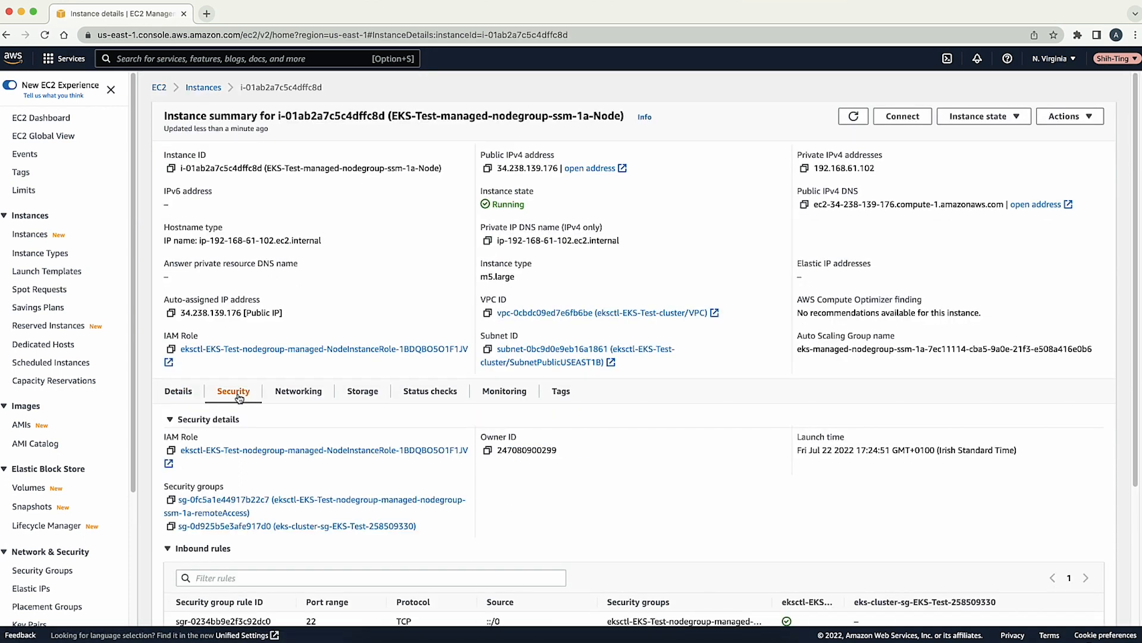